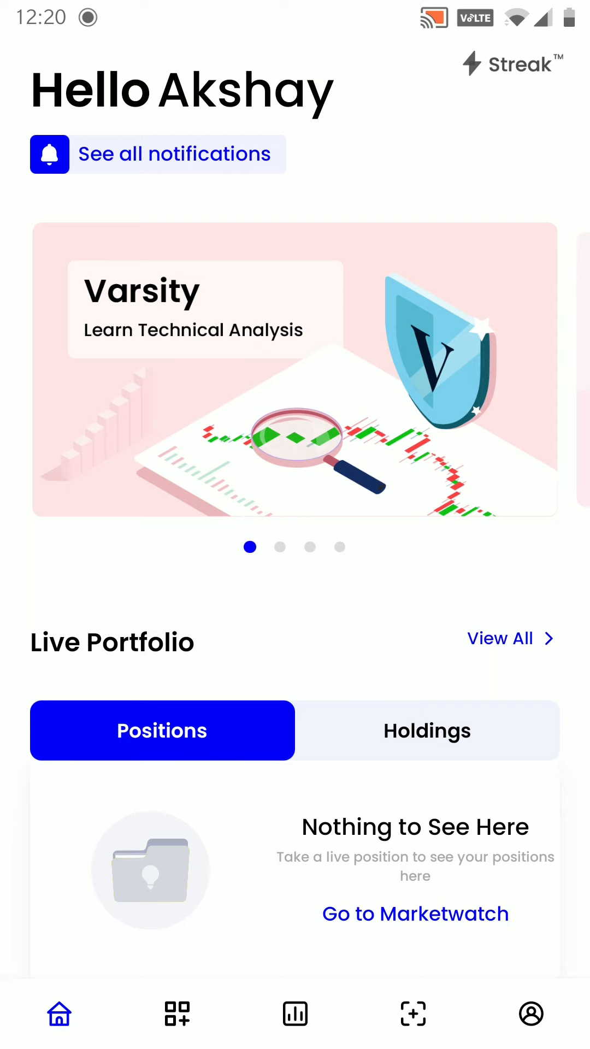
Create a new strategy named 'Mtf' from the Strategies list.
left_click(177, 1014)
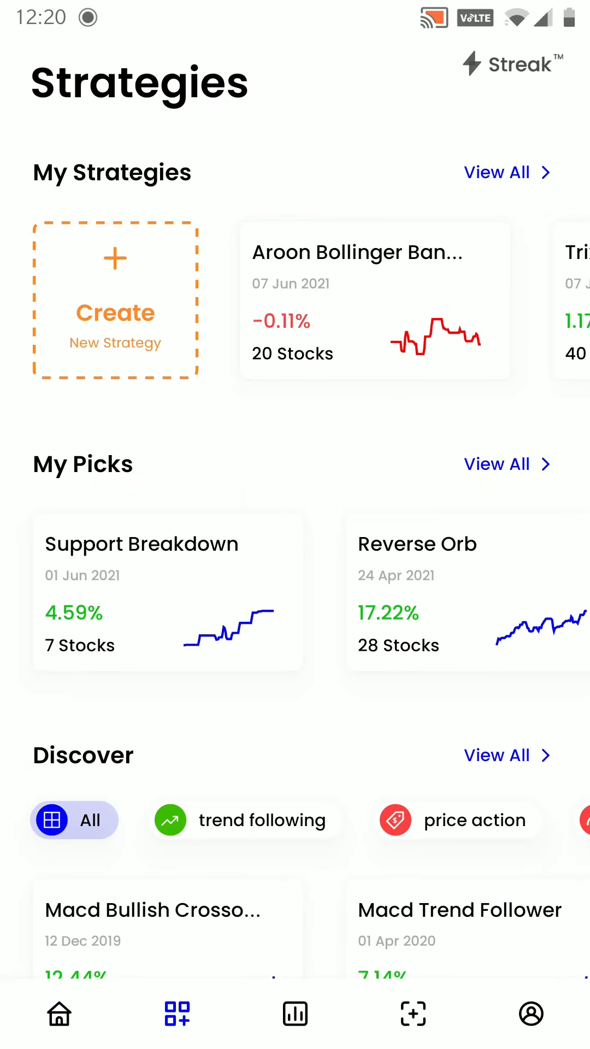
left_click(114, 299)
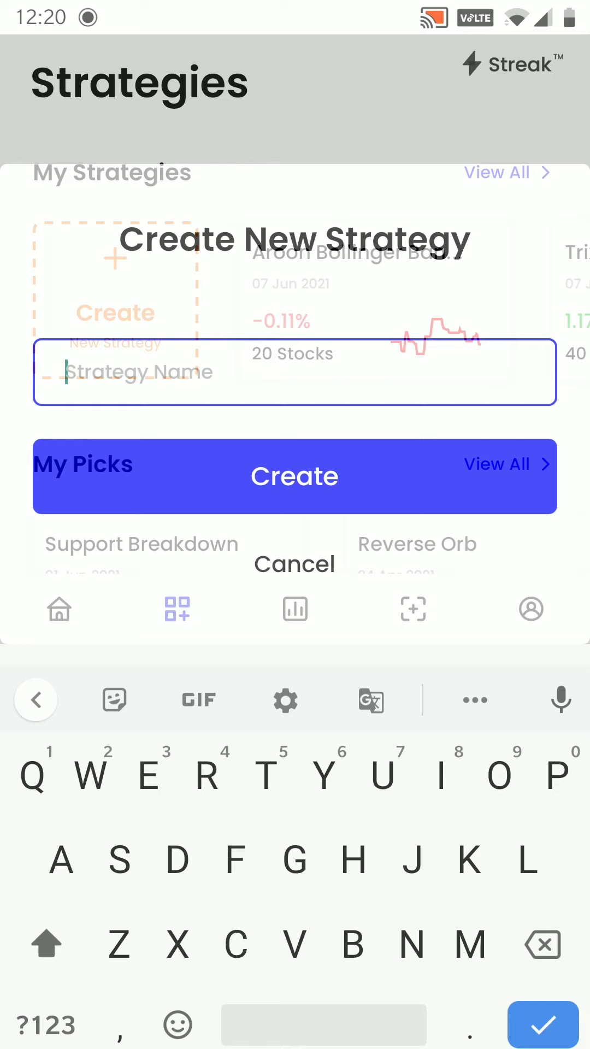
type("t")
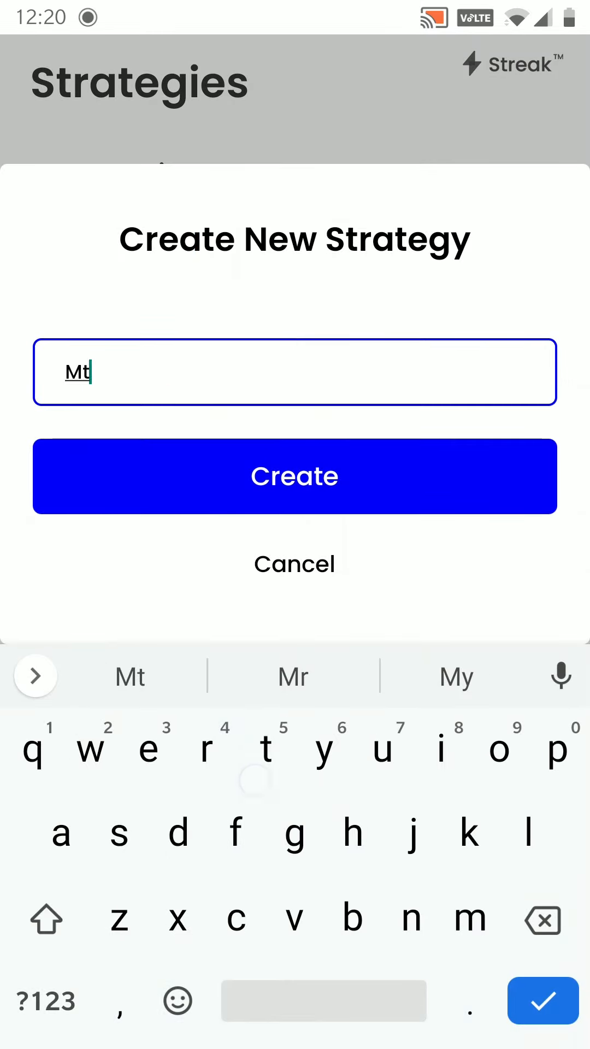
type("f")
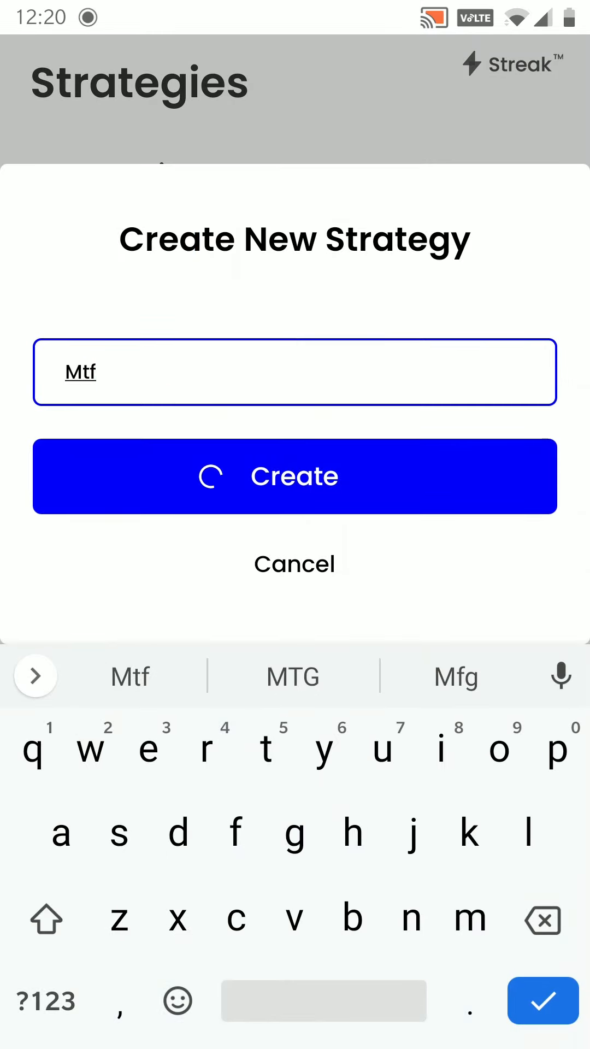
left_click(294, 477)
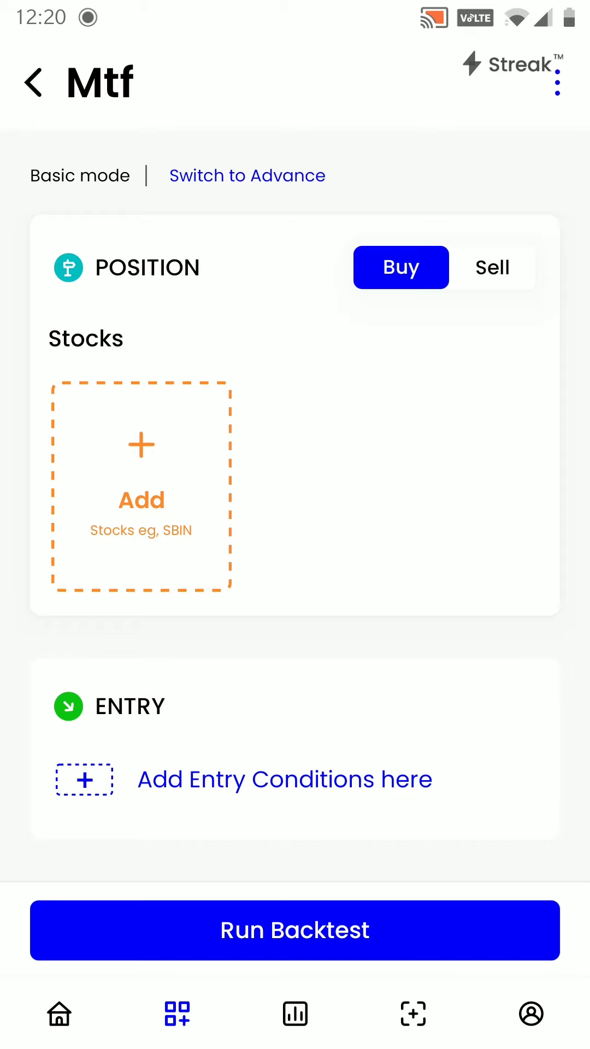
Switch Mtf to Advance mode and add BEL and BAJFINANCE as its stocks.
left_click(247, 174)
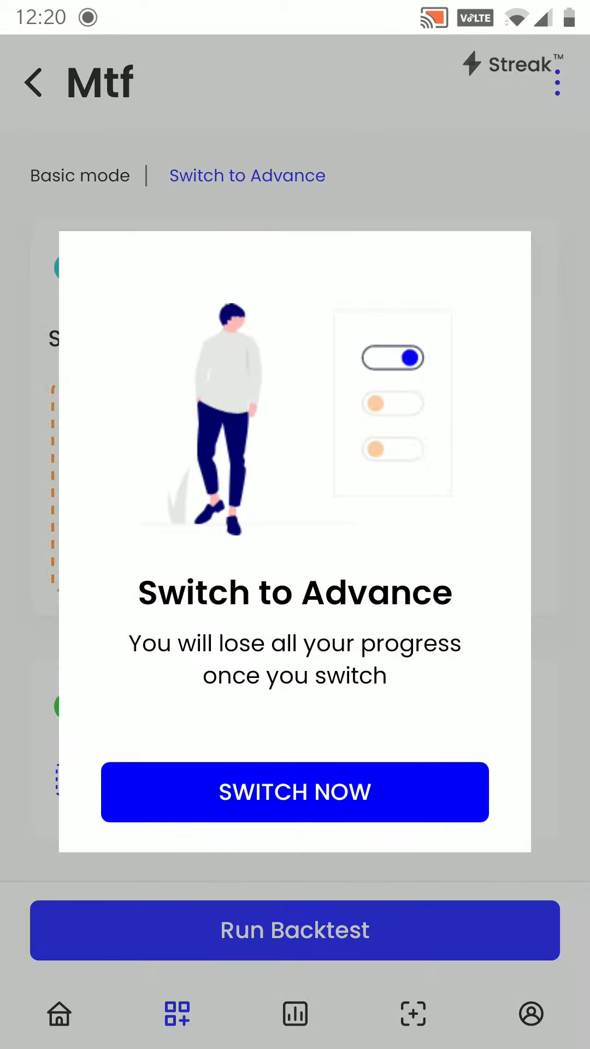
left_click(294, 791)
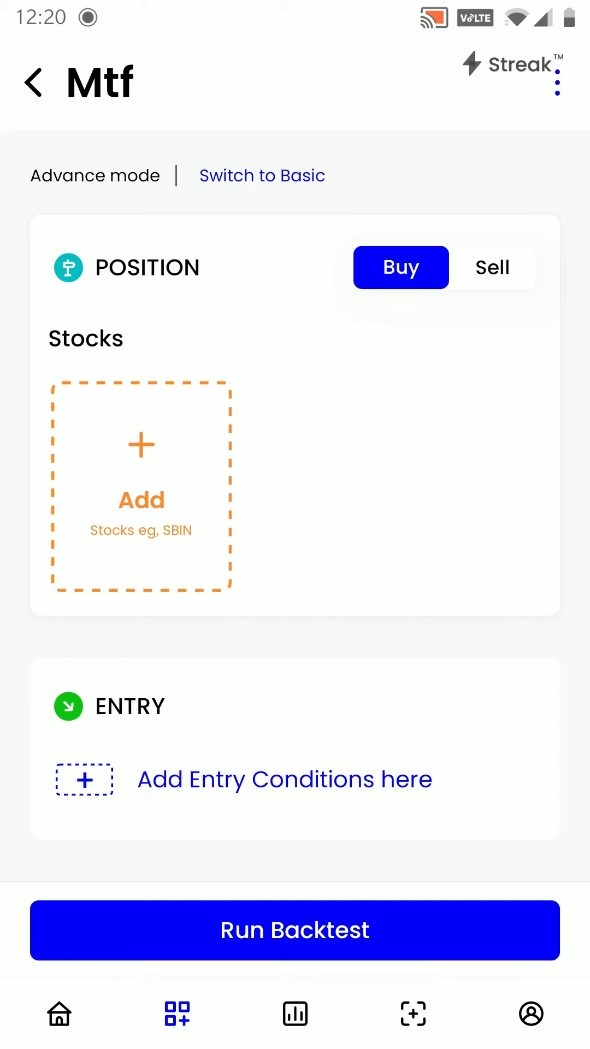
left_click(140, 488)
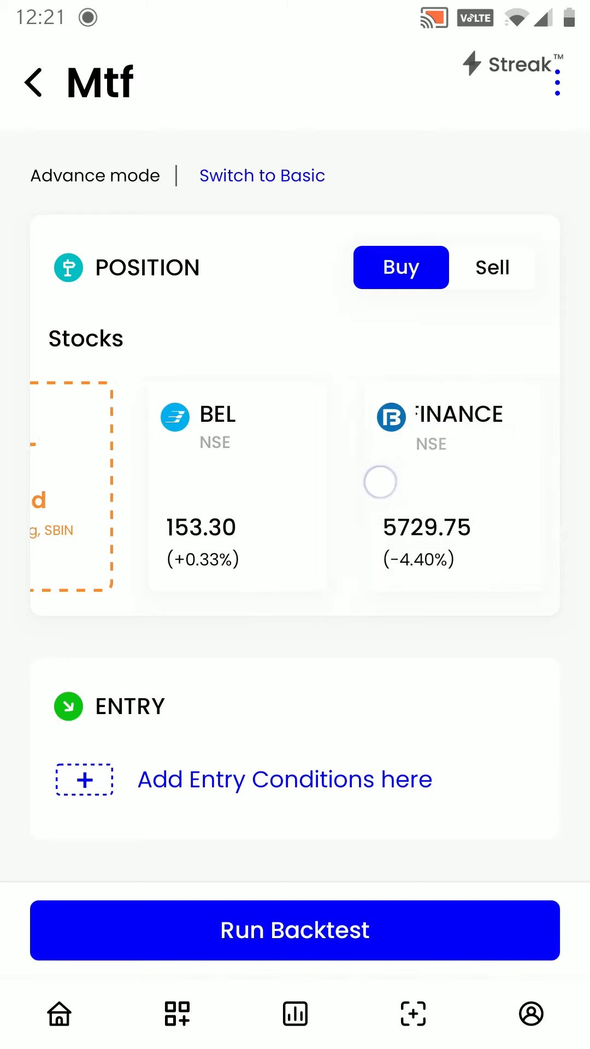
scroll("left", 3)
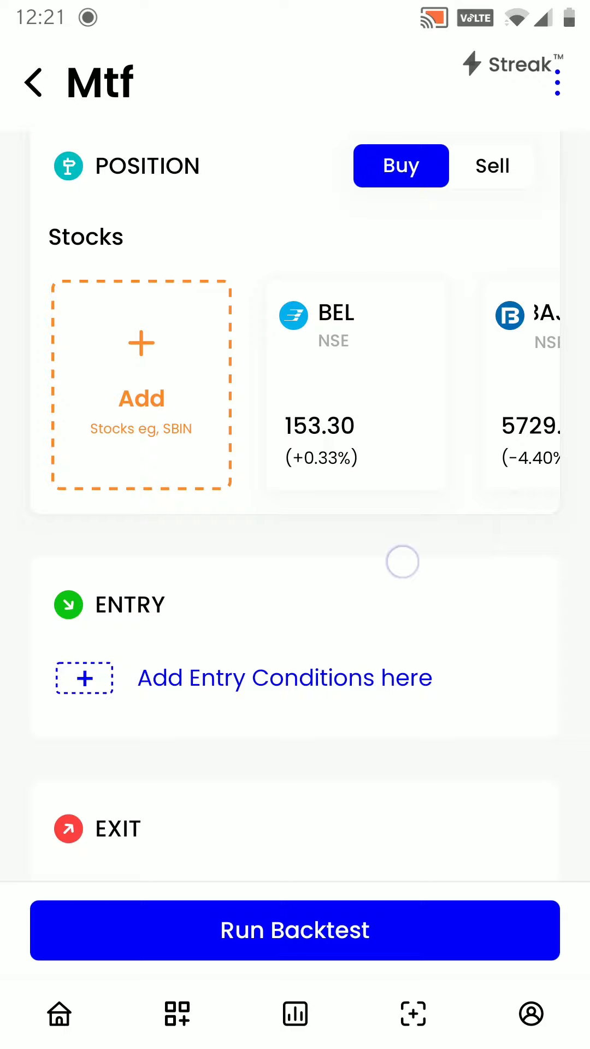
scroll("down", 3)
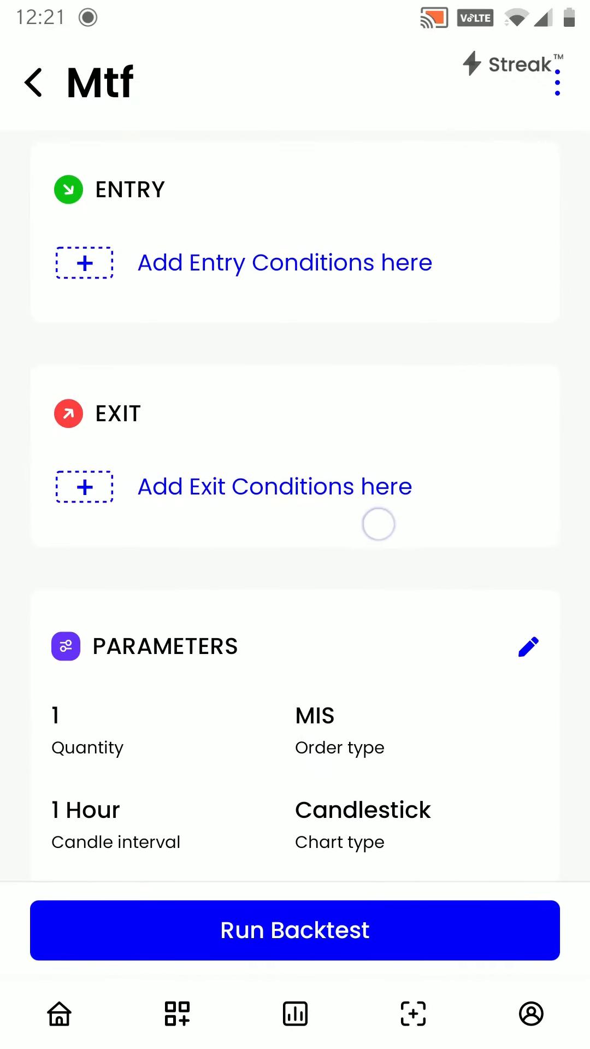
scroll("down", 3)
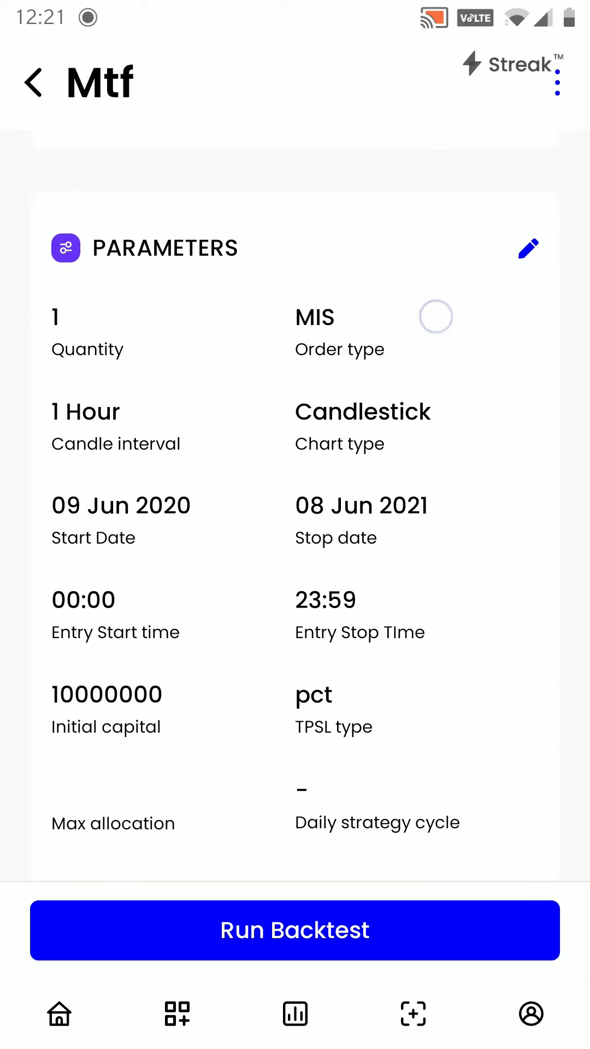
Set parameters to quantity 10, 5-minute candles and CNC/NRML orders, starting 11 Mar 2021.
left_click(529, 248)
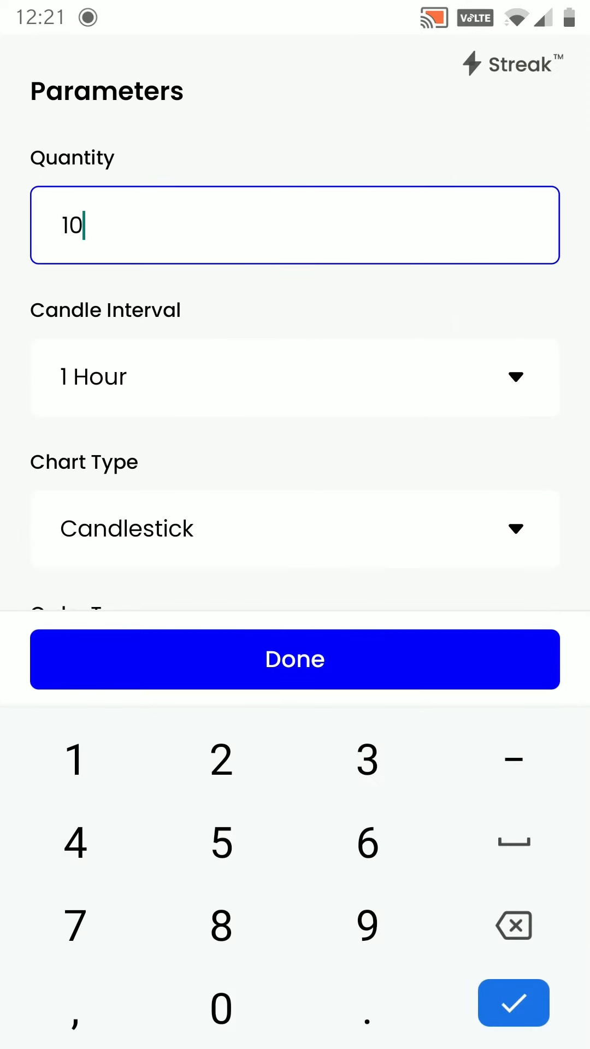
left_click(294, 377)
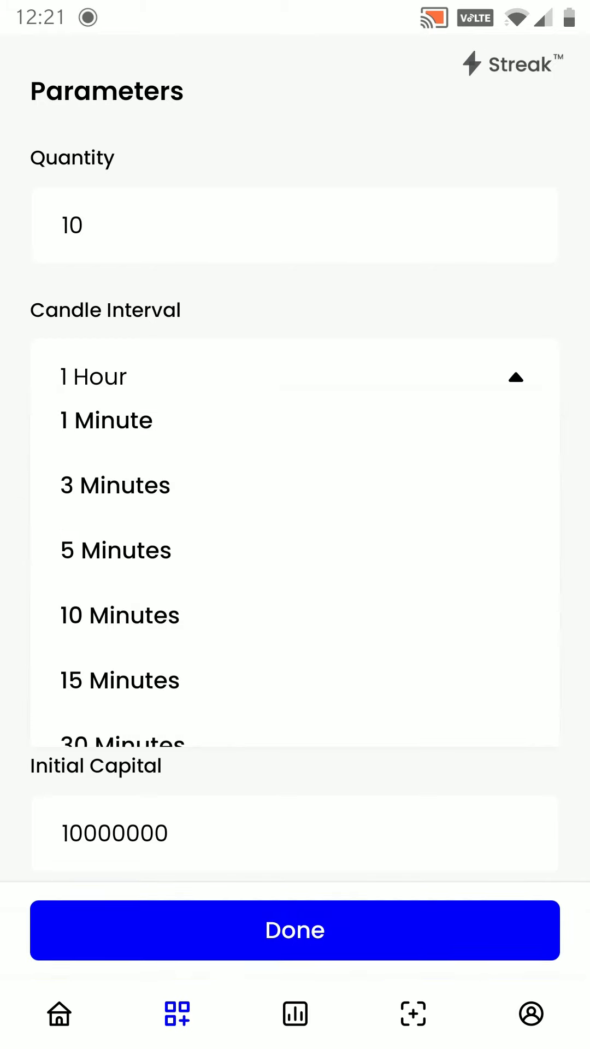
left_click(114, 550)
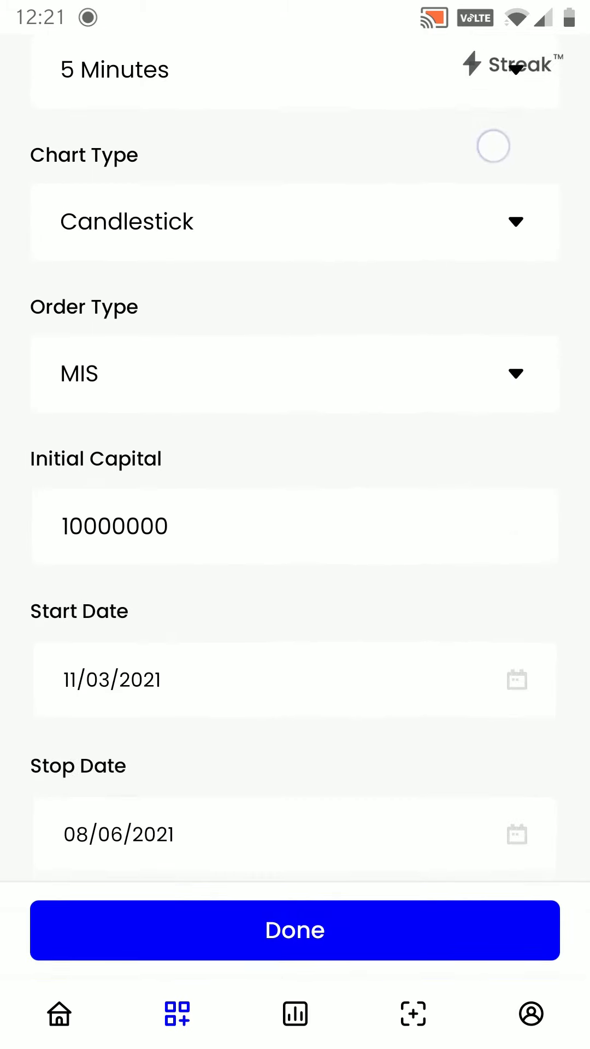
left_click(294, 374)
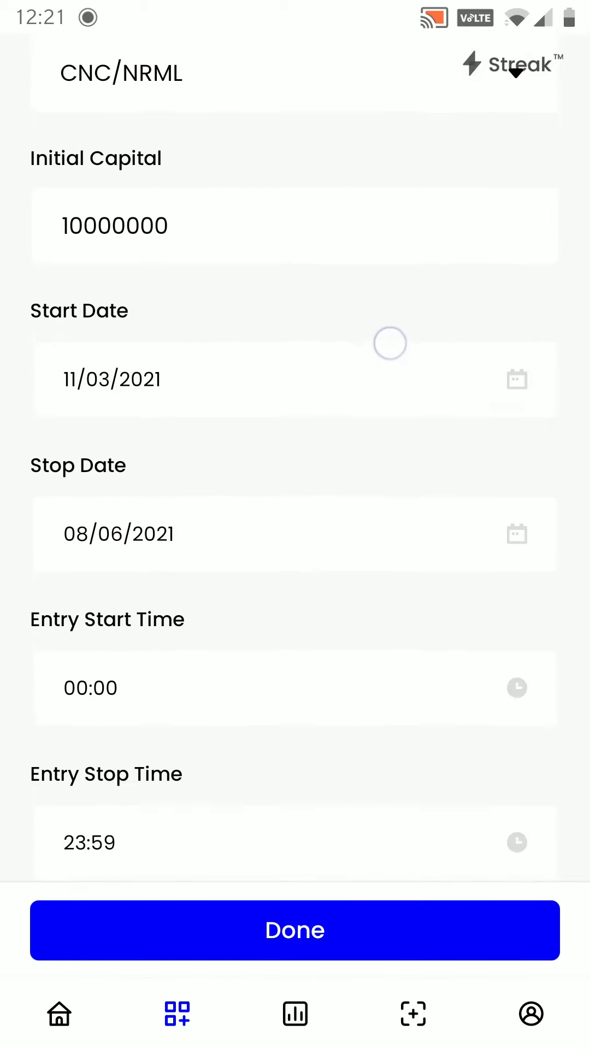
scroll("down", 3)
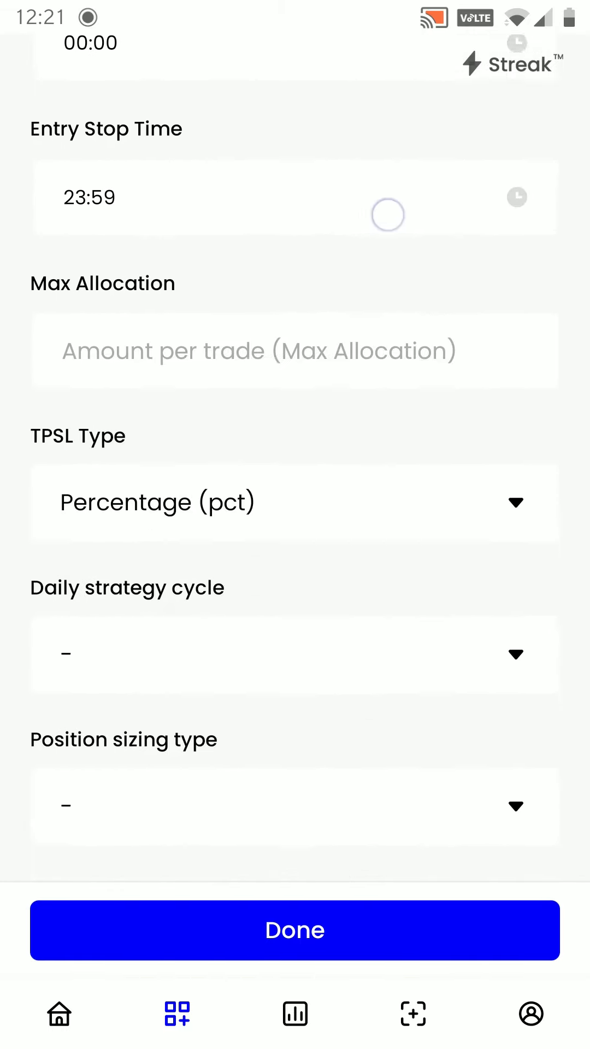
left_click(294, 930)
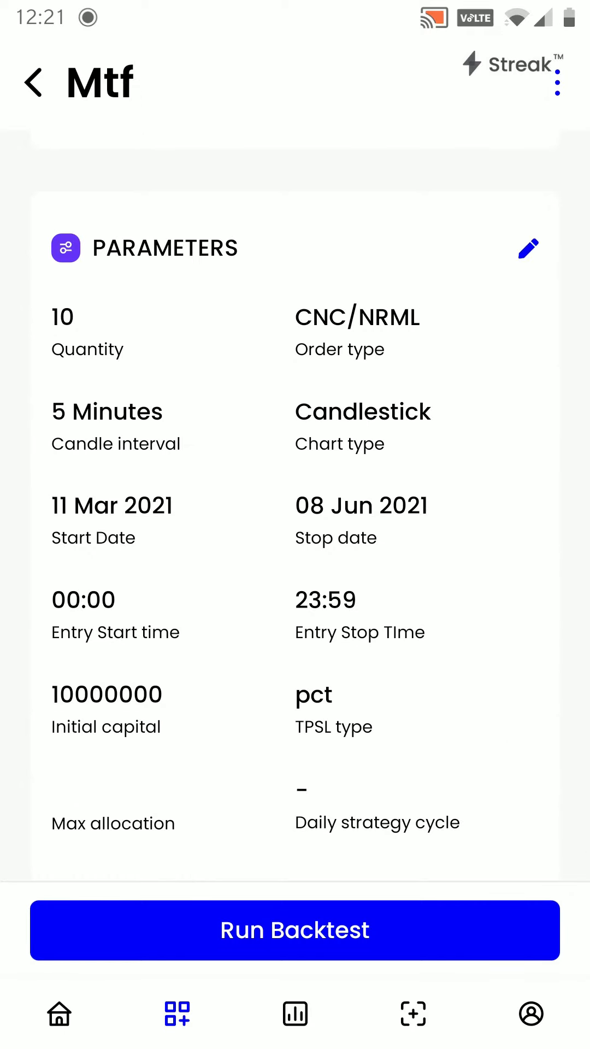
scroll("up", 3)
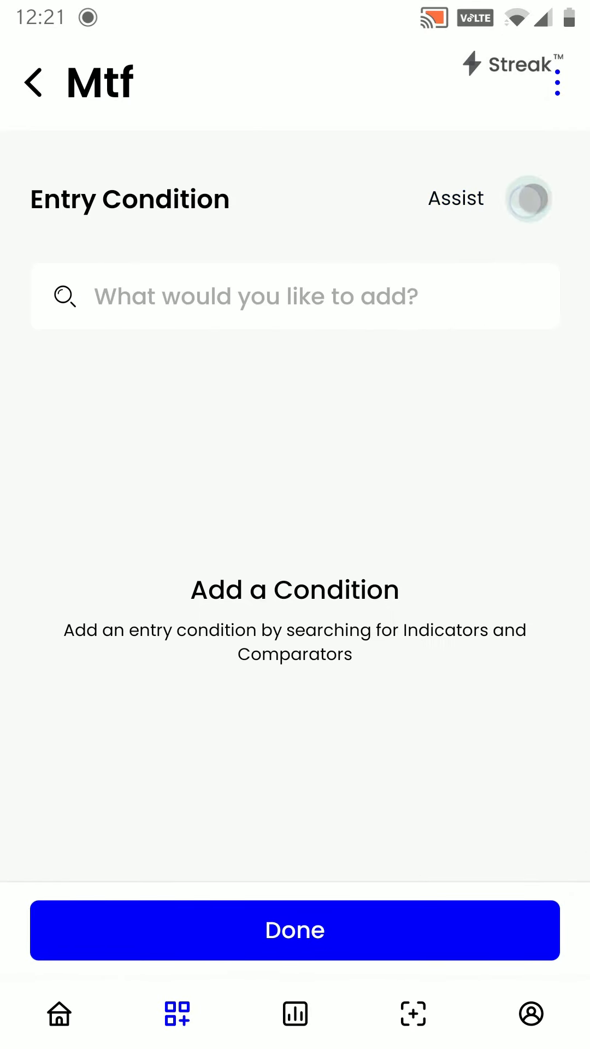
Add Supertrend with period 14 and multiplier 4, crossing below Close(0), as the entry condition.
left_click(294, 296)
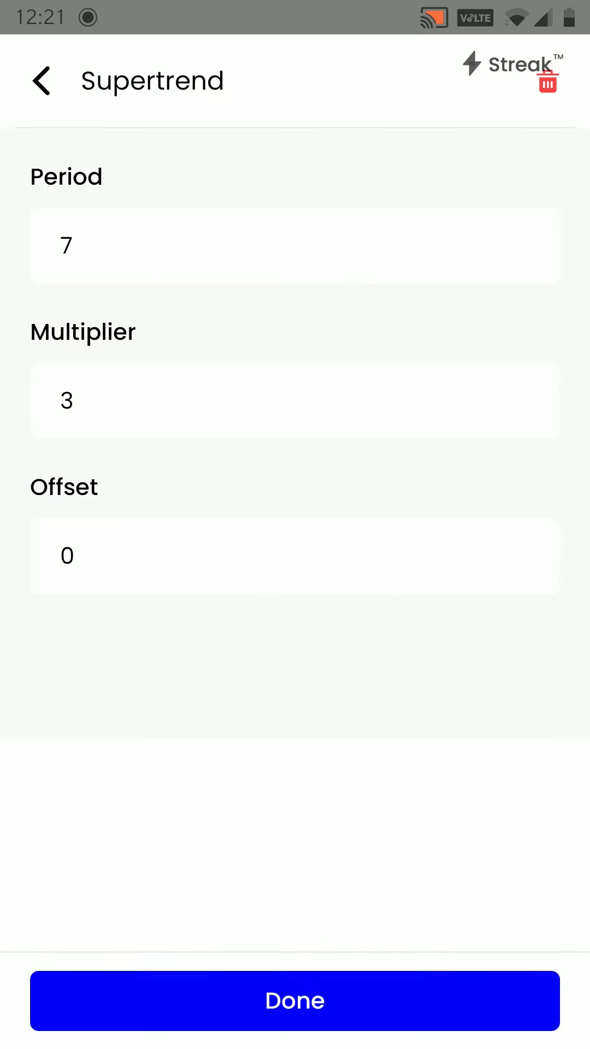
type("1")
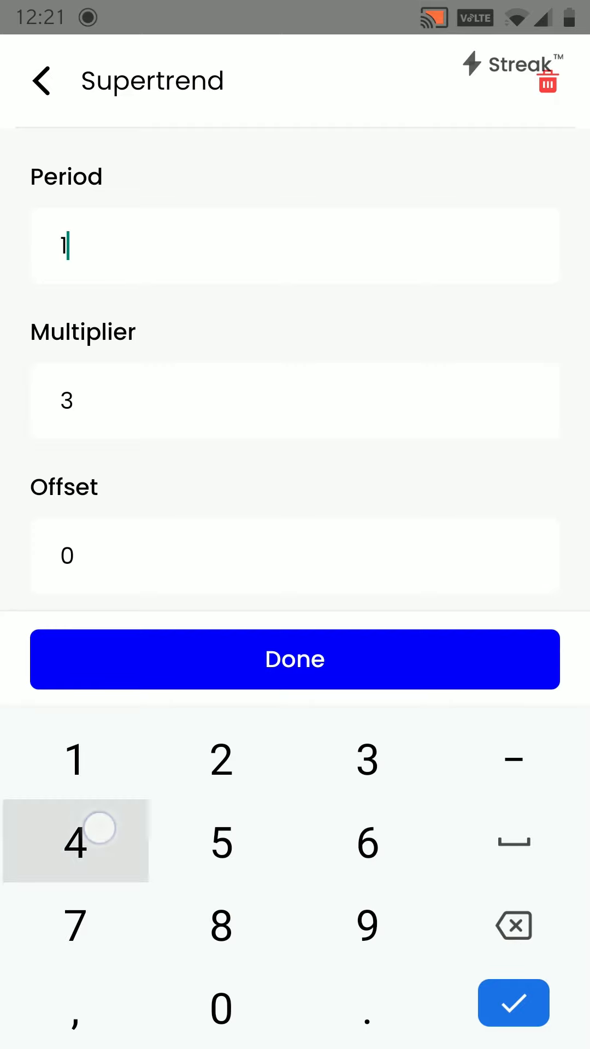
left_click(74, 842)
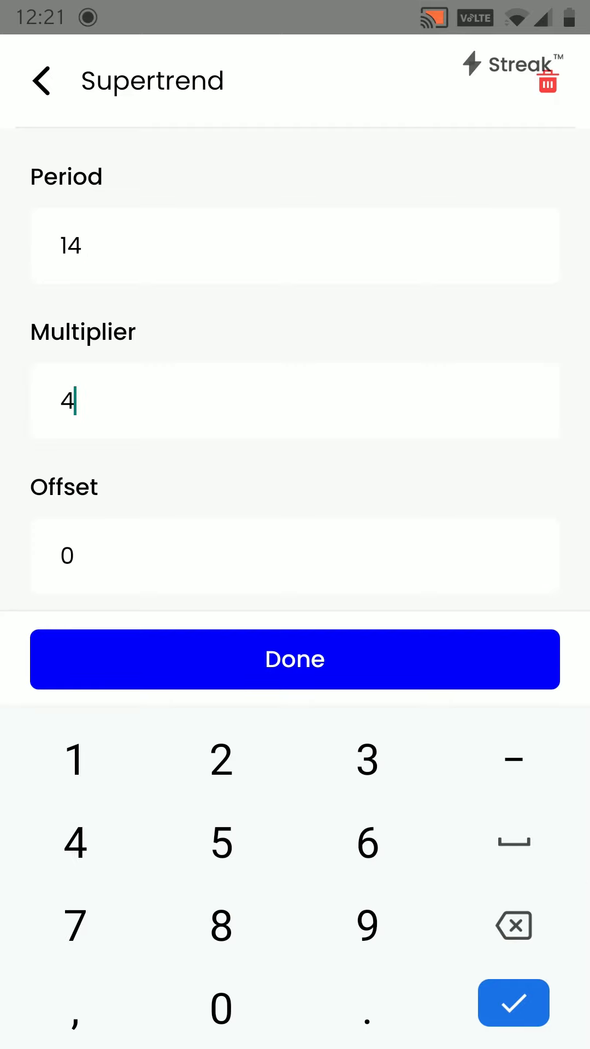
left_click(294, 659)
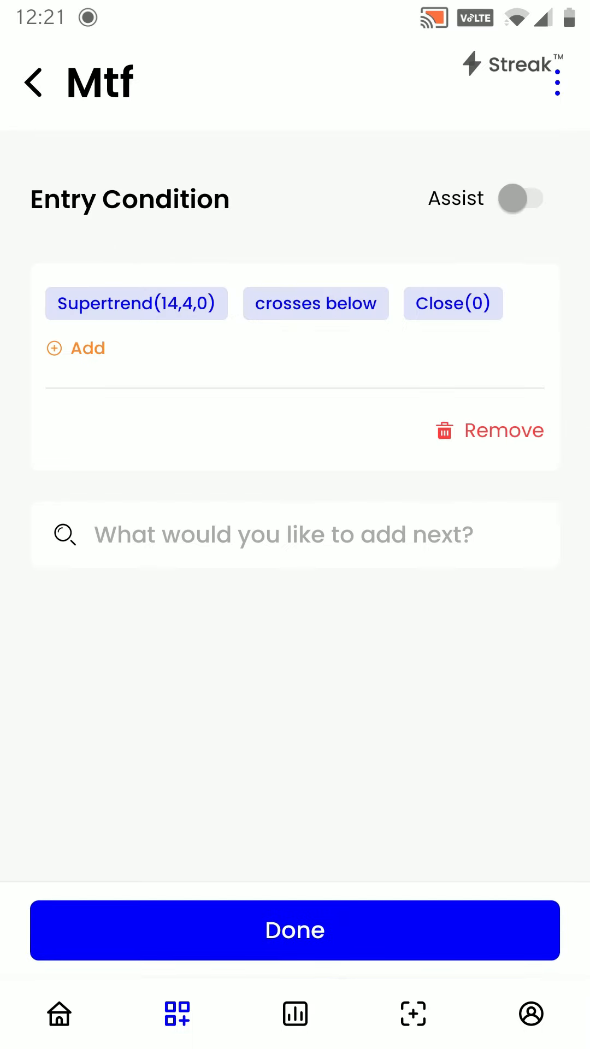
Add a multi-timeframe completed check containing Supertrend(14,4,0).
left_click(294, 534)
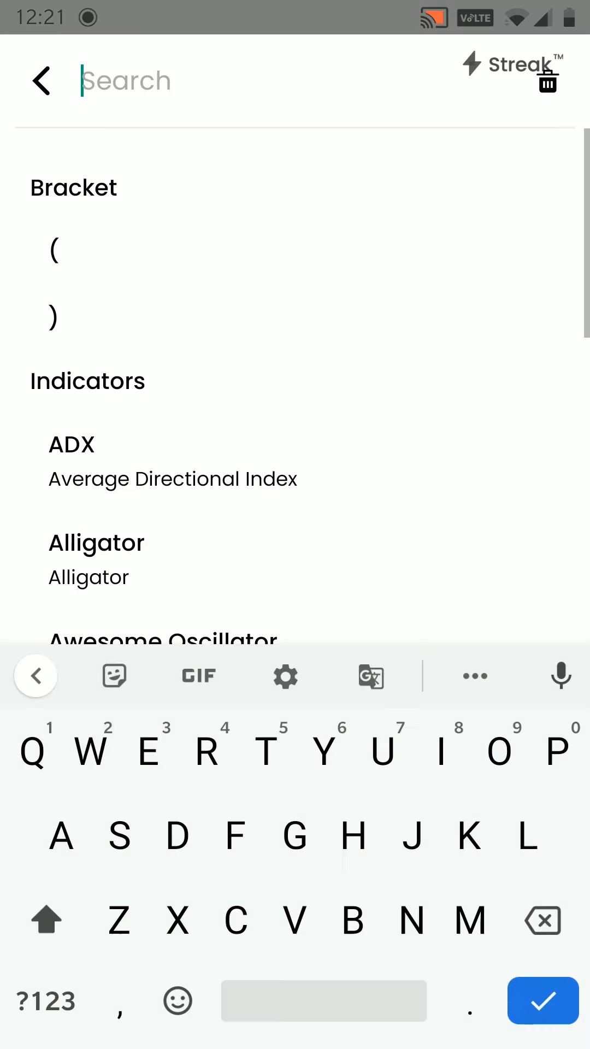
type("Mul")
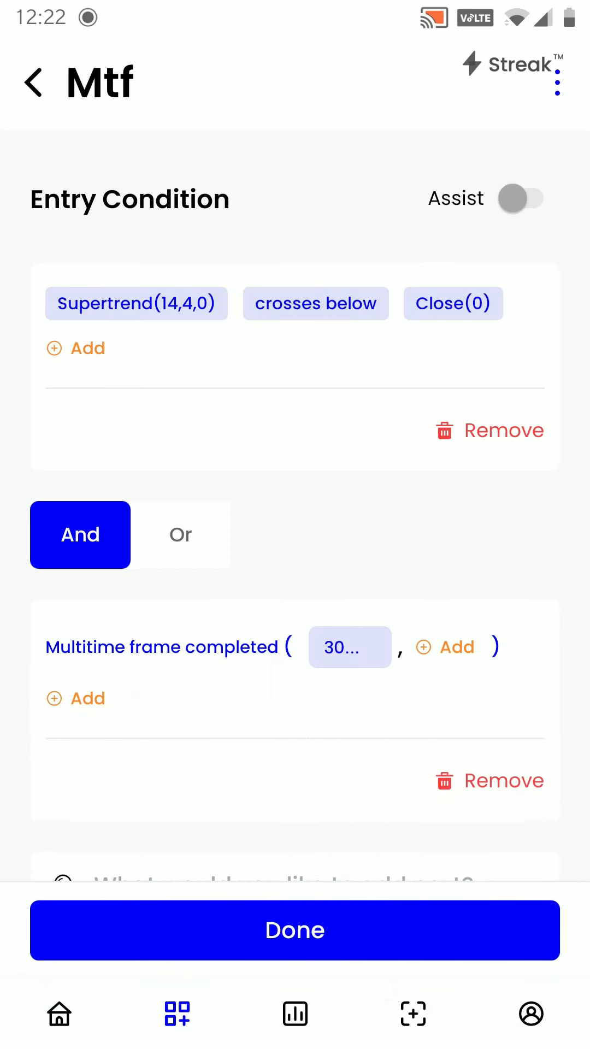
left_click(75, 348)
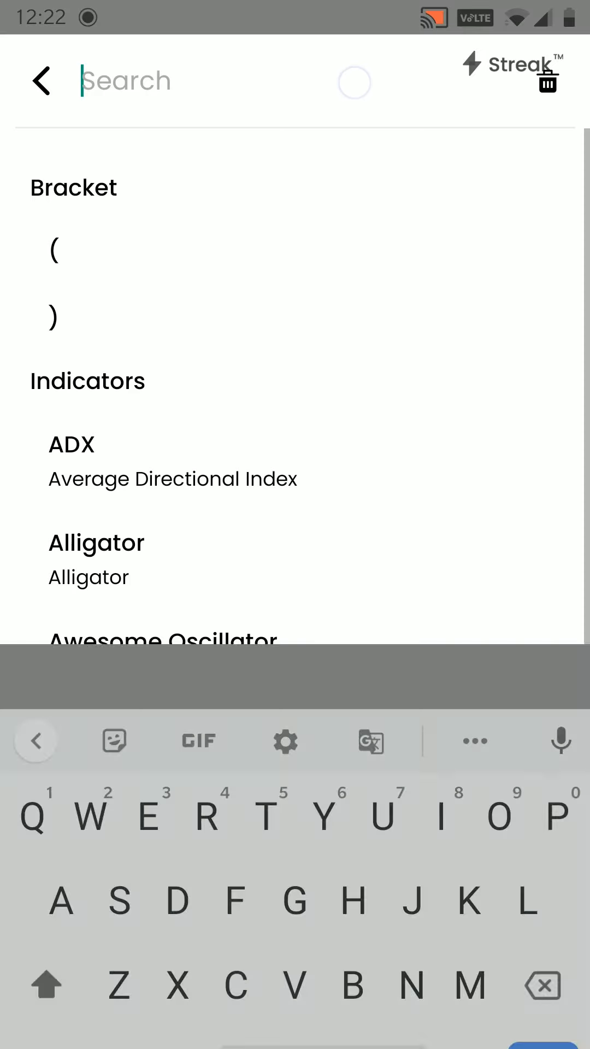
type("Sup")
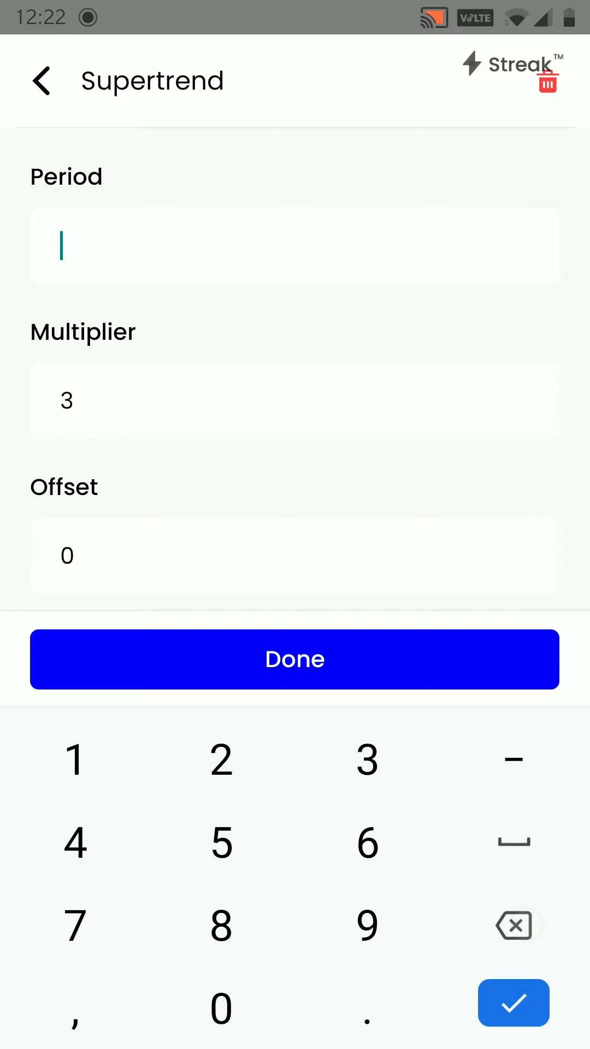
left_click(76, 843)
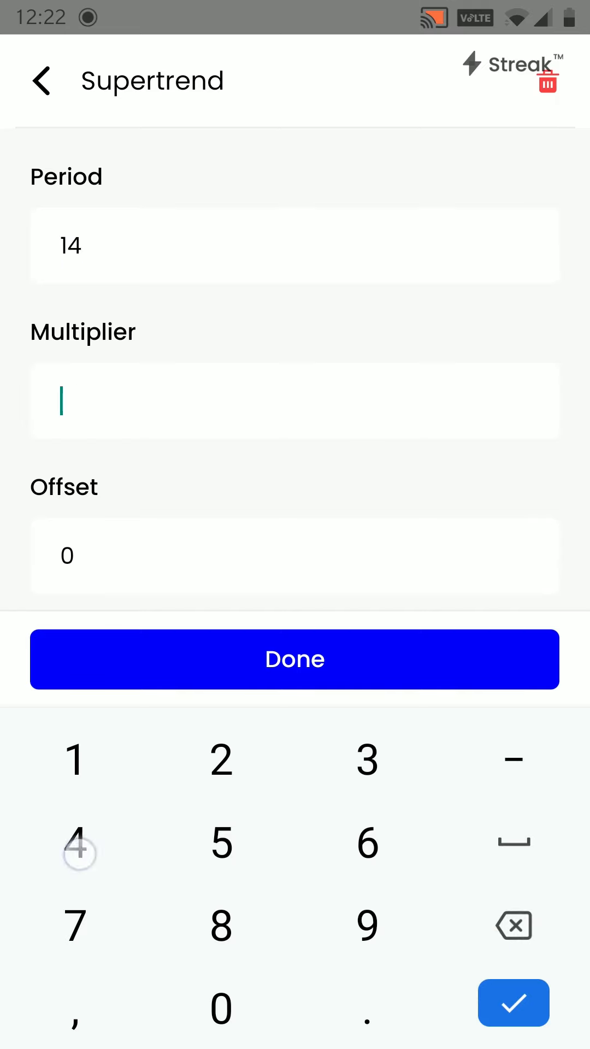
left_click(294, 659)
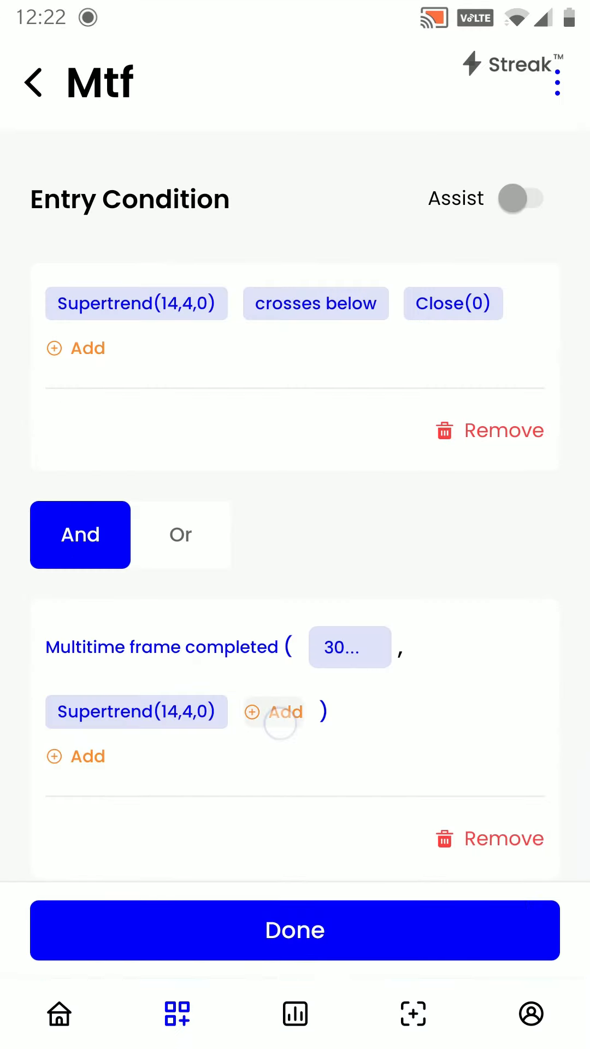
Complete the multi-timeframe check as Supertrend lower than Close(0) and finish the entry condition.
left_click(274, 712)
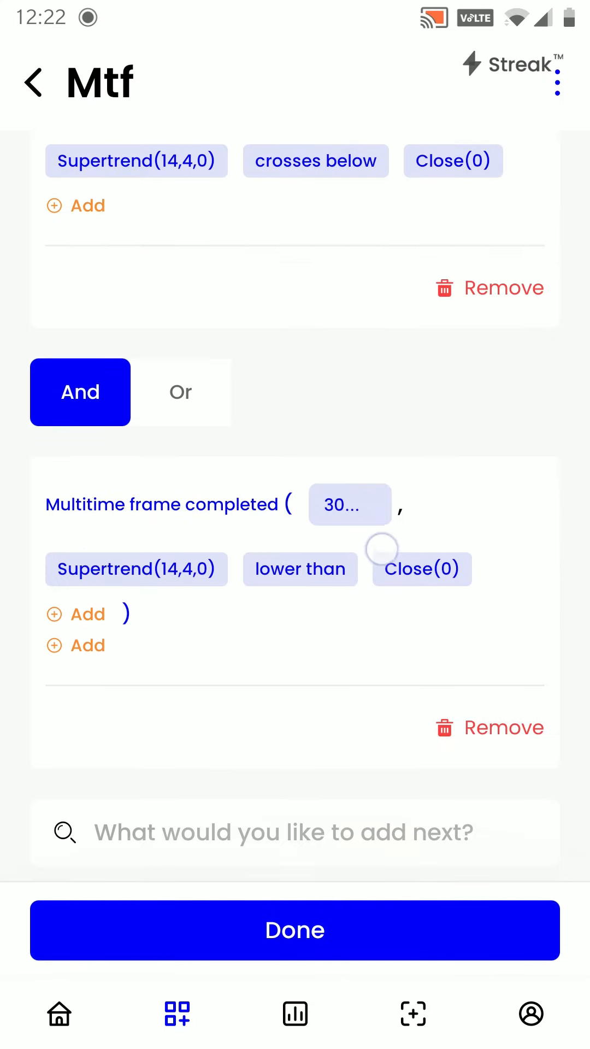
left_click(294, 930)
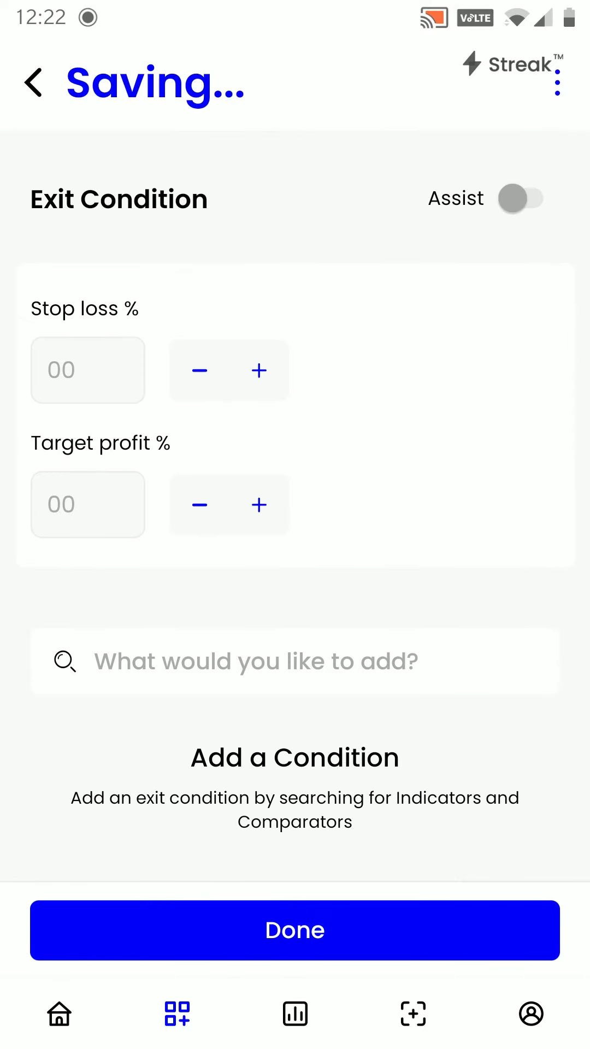
Set a 1% stop loss and 2% target profit exit, then run the backtest.
left_click(88, 371)
type("1")
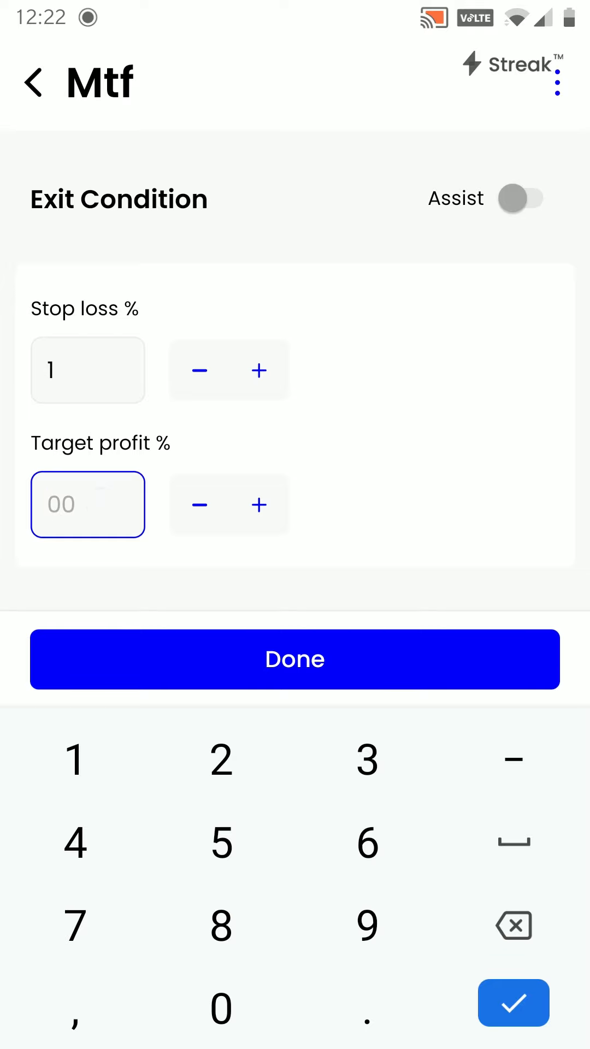
type("2")
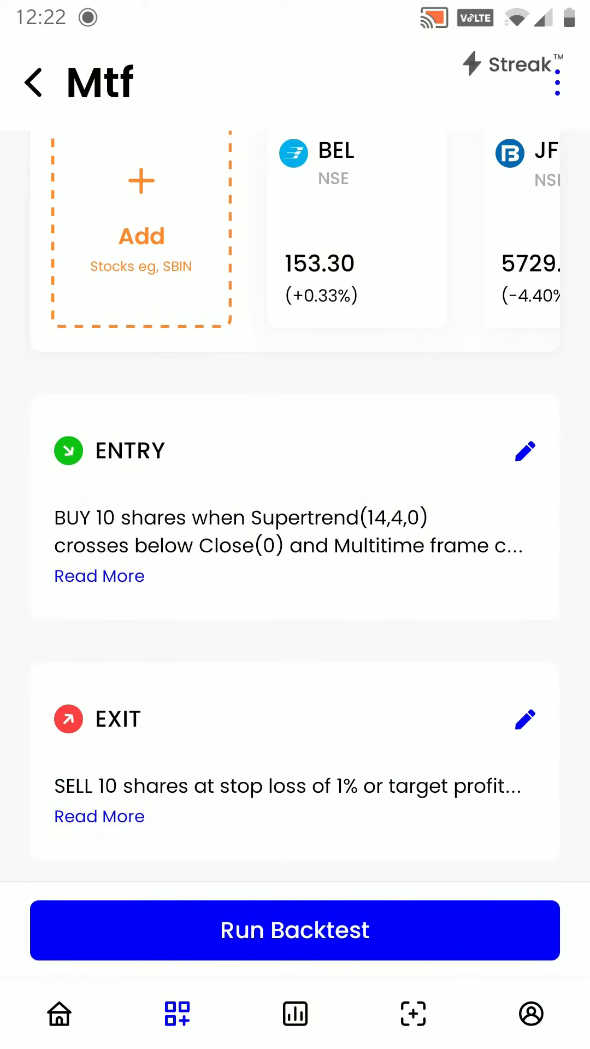
scroll("down", 3)
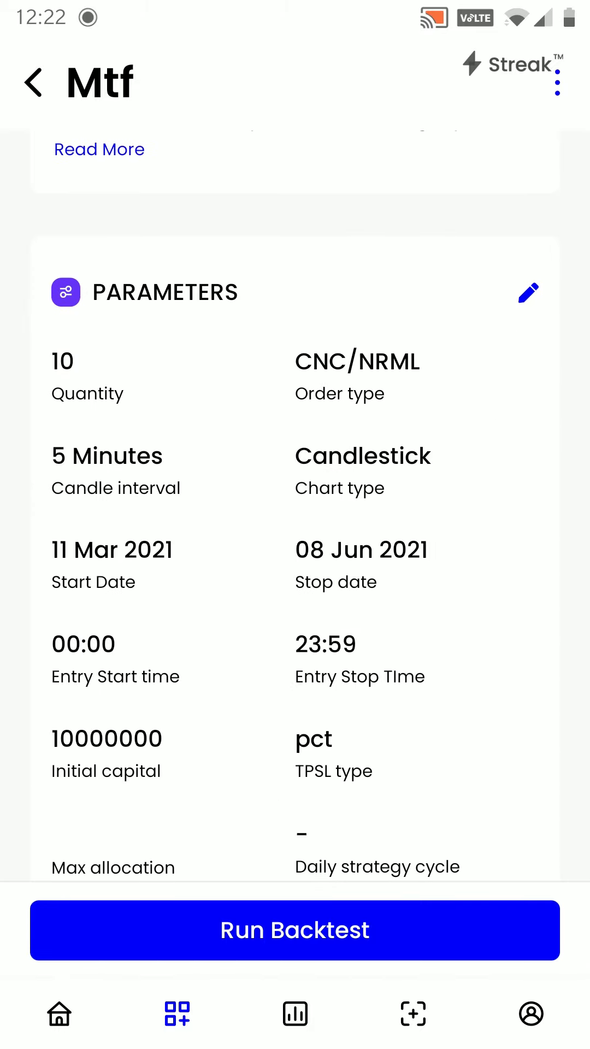
left_click(294, 929)
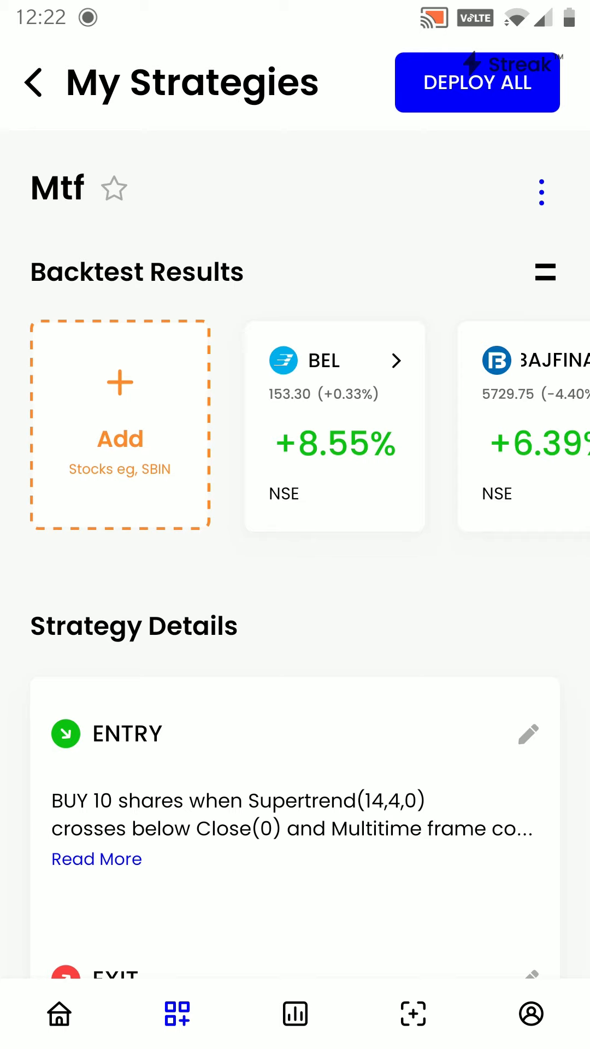
Select the BEL and BAJFINANCE result cards so both are marked for deployment.
scroll("left", 3)
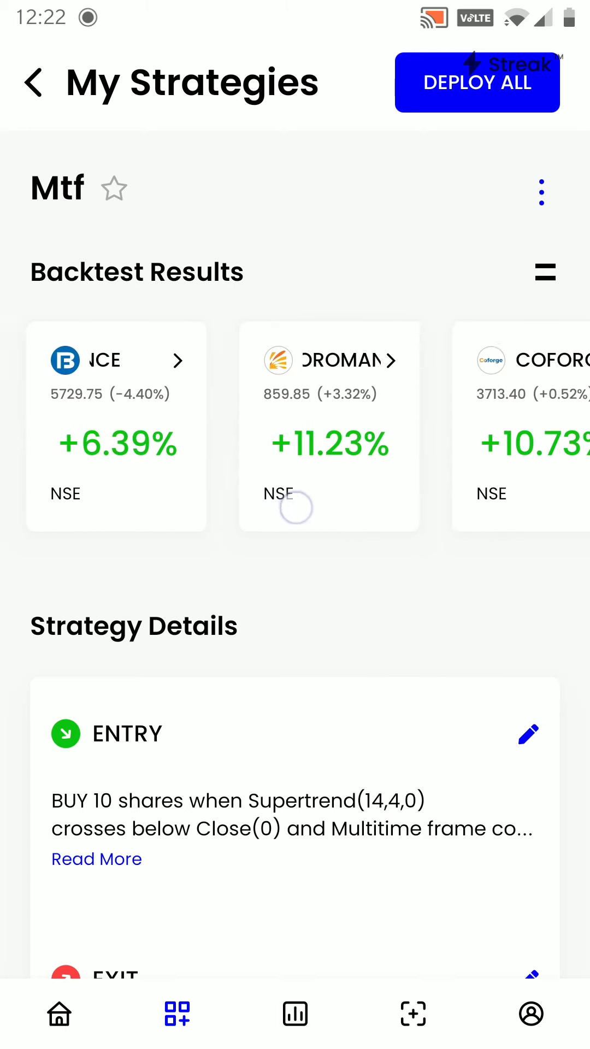
scroll("left", 3)
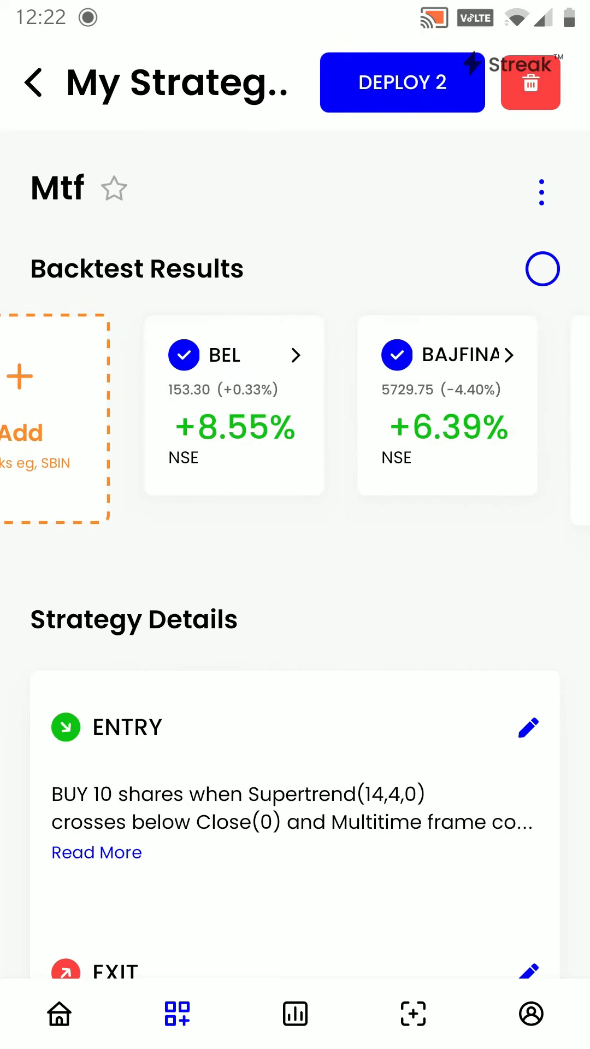
Begin deploying both stocks live with Strategy Cycles set to 20.
left_click(402, 82)
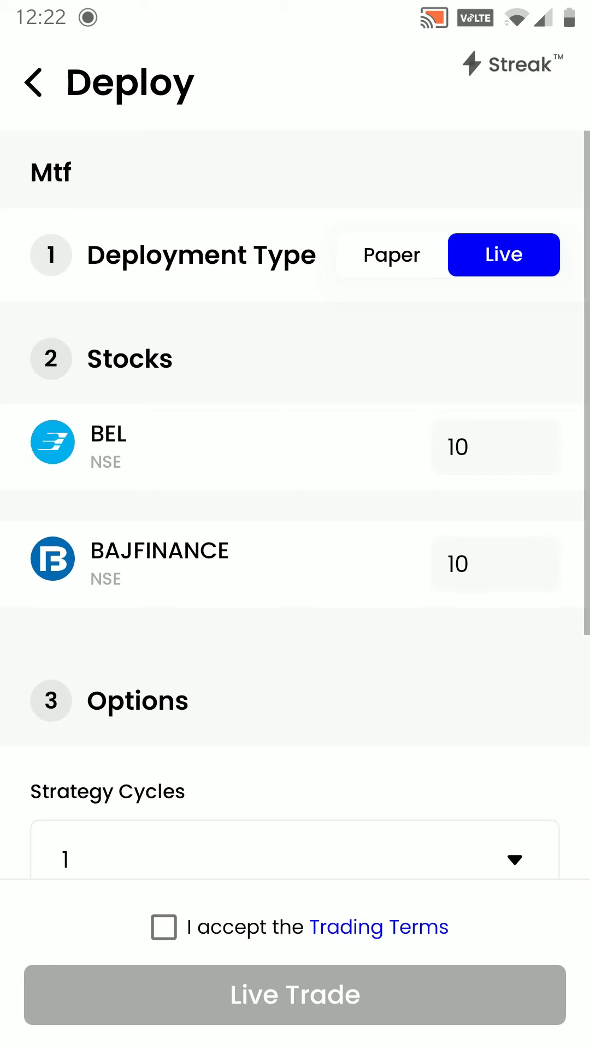
left_click(392, 254)
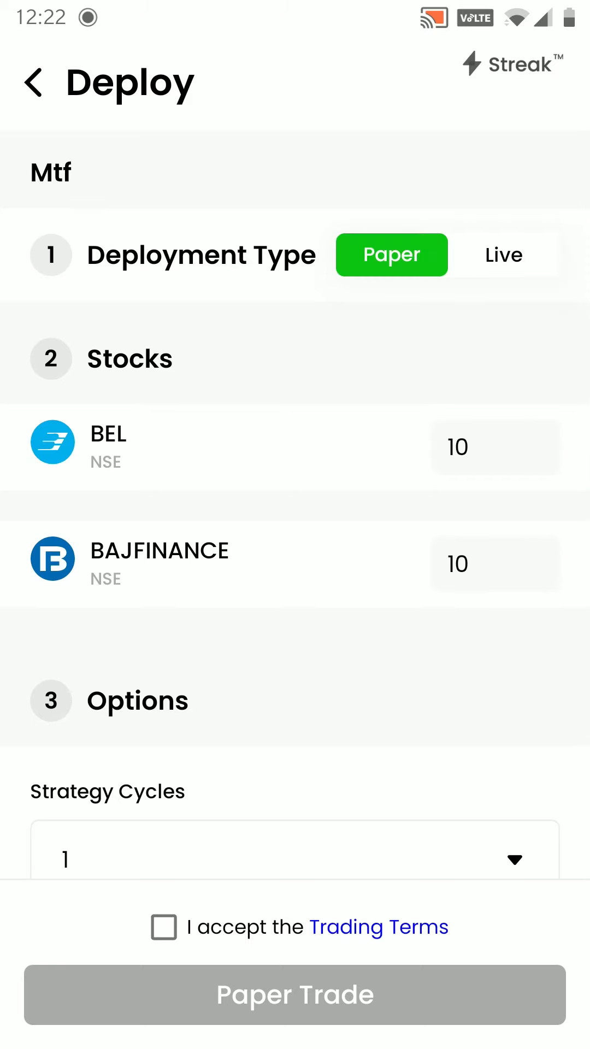
left_click(503, 254)
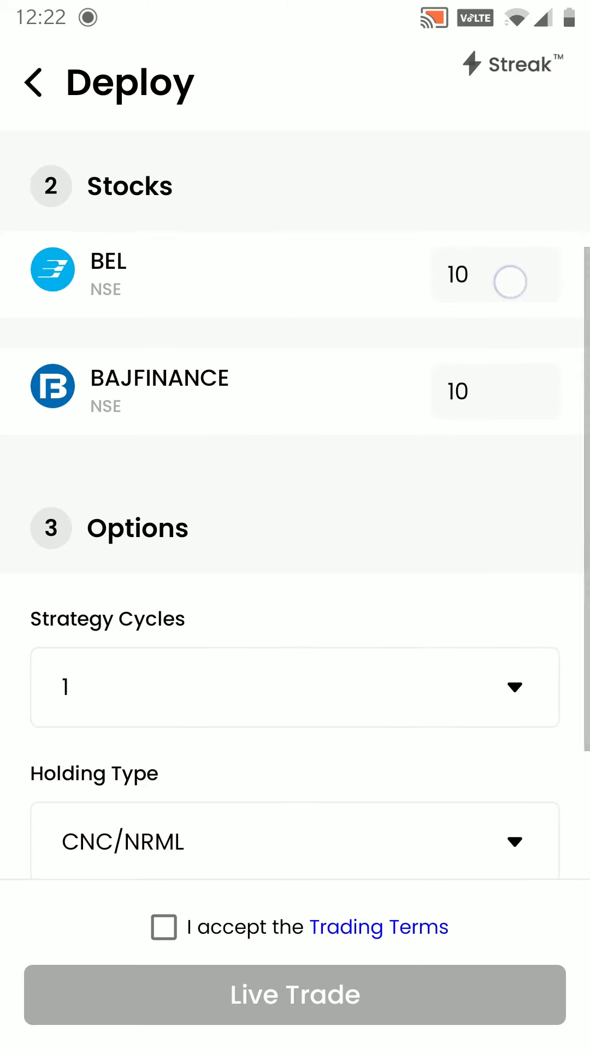
scroll("down", 3)
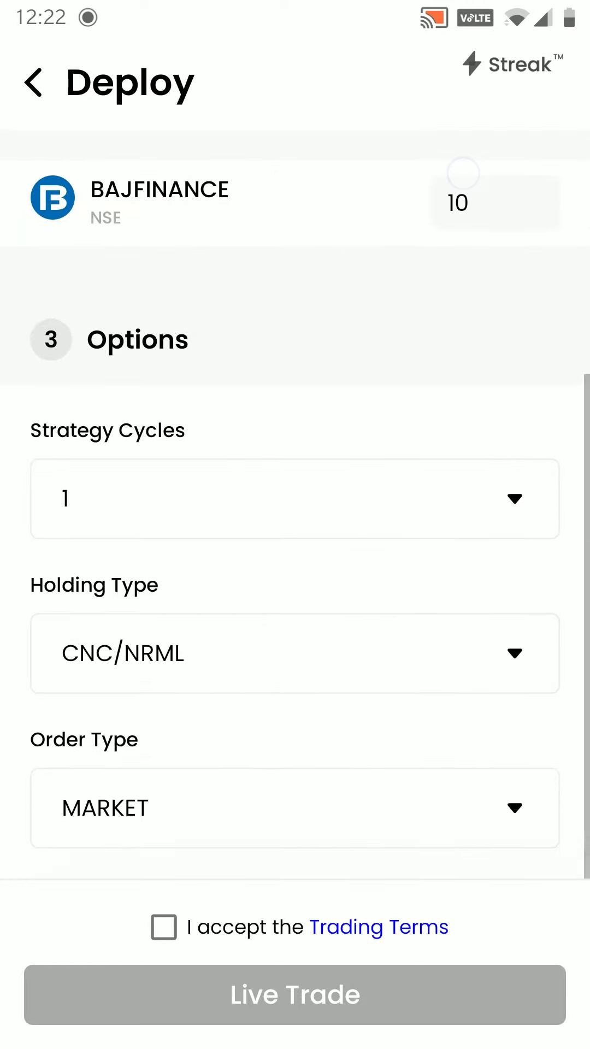
left_click(293, 498)
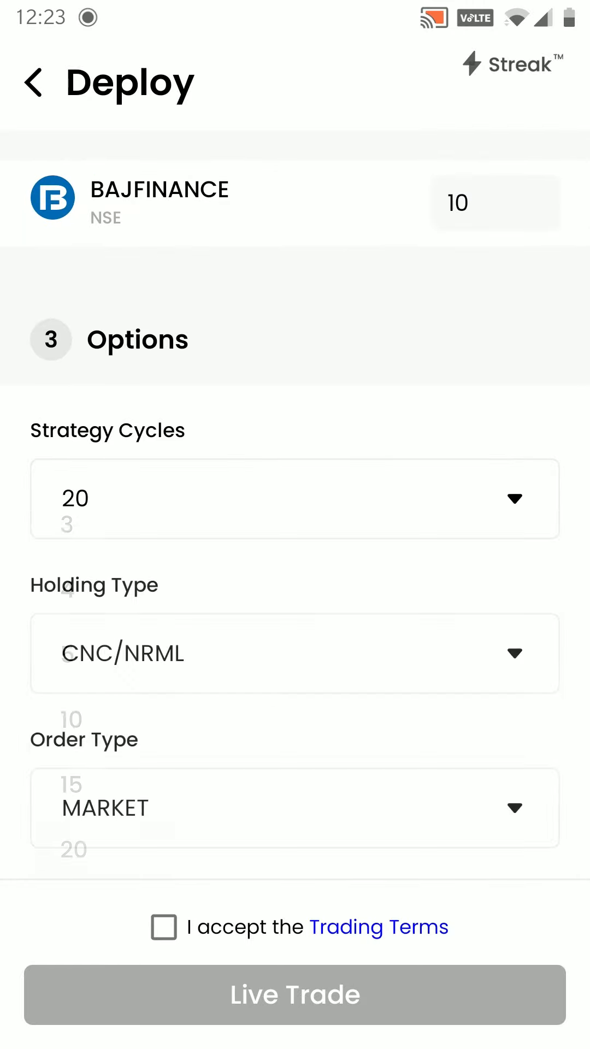
Keep CNC/NRML holding type, accept the trading terms and launch live trading.
left_click(294, 654)
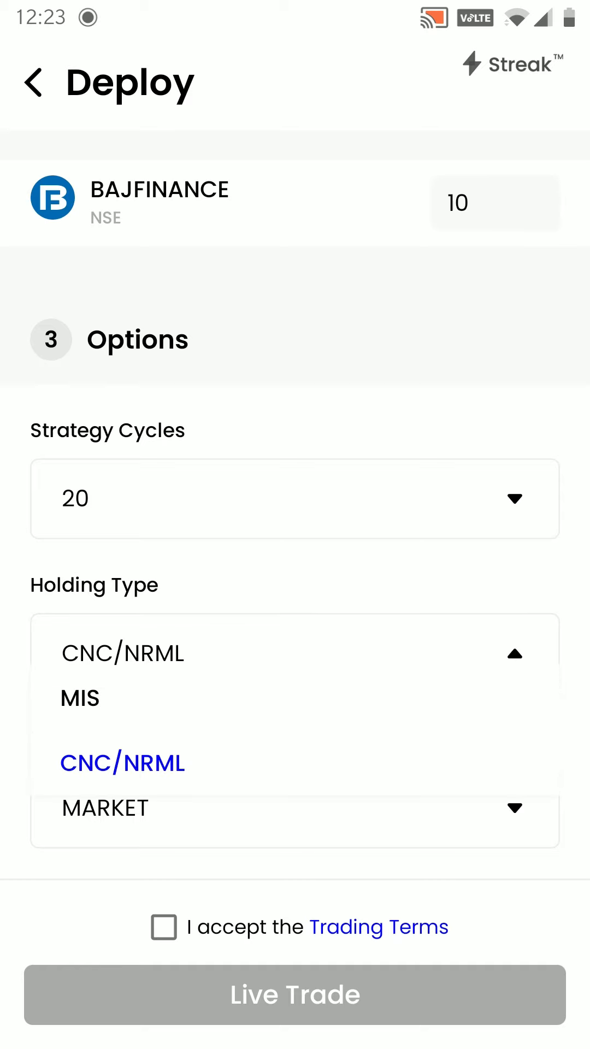
left_click(123, 762)
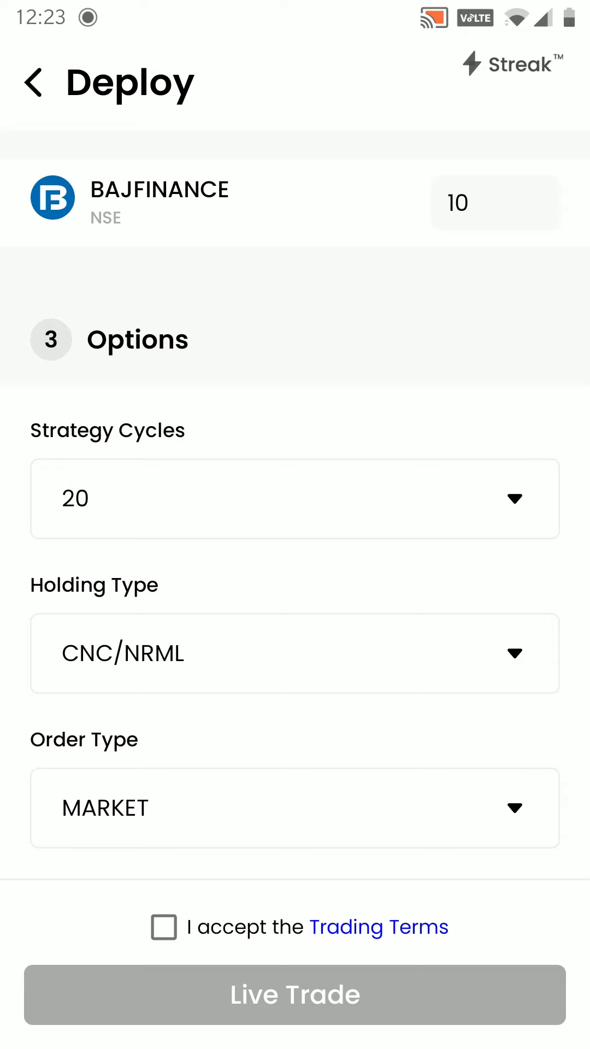
left_click(163, 927)
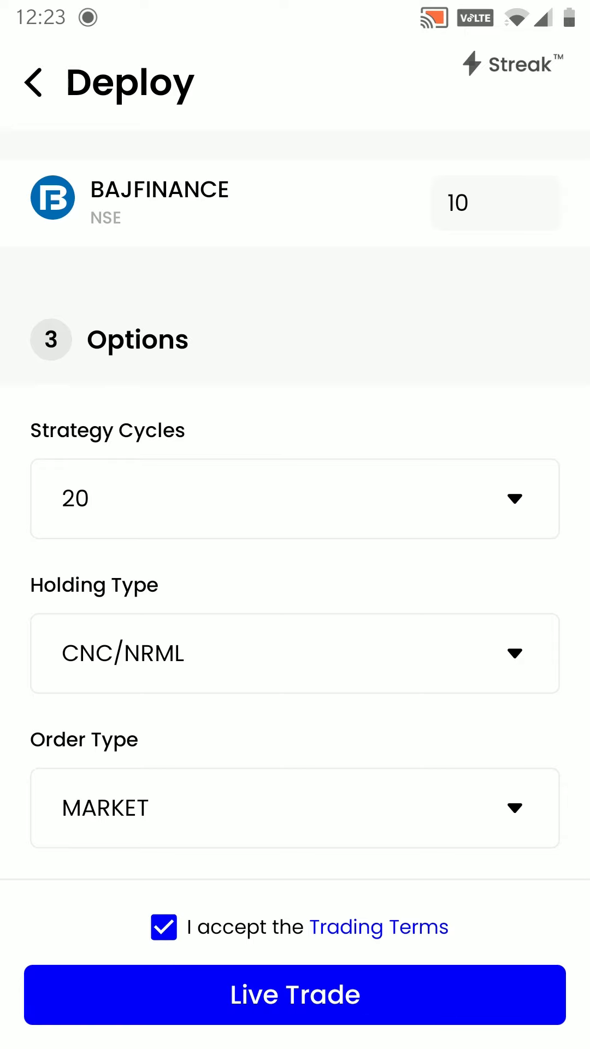
left_click(294, 994)
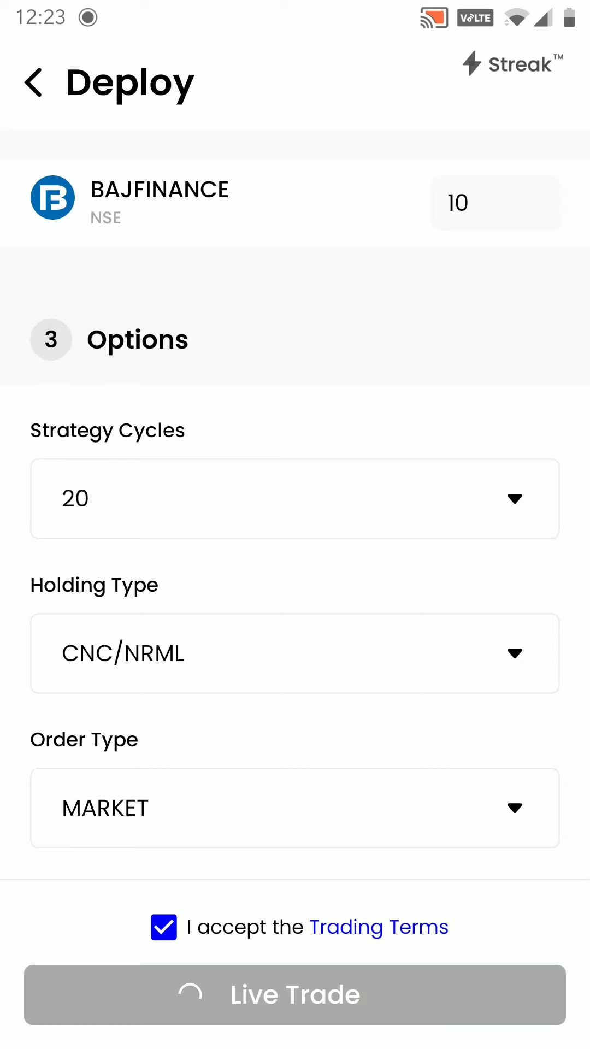
left_click(294, 994)
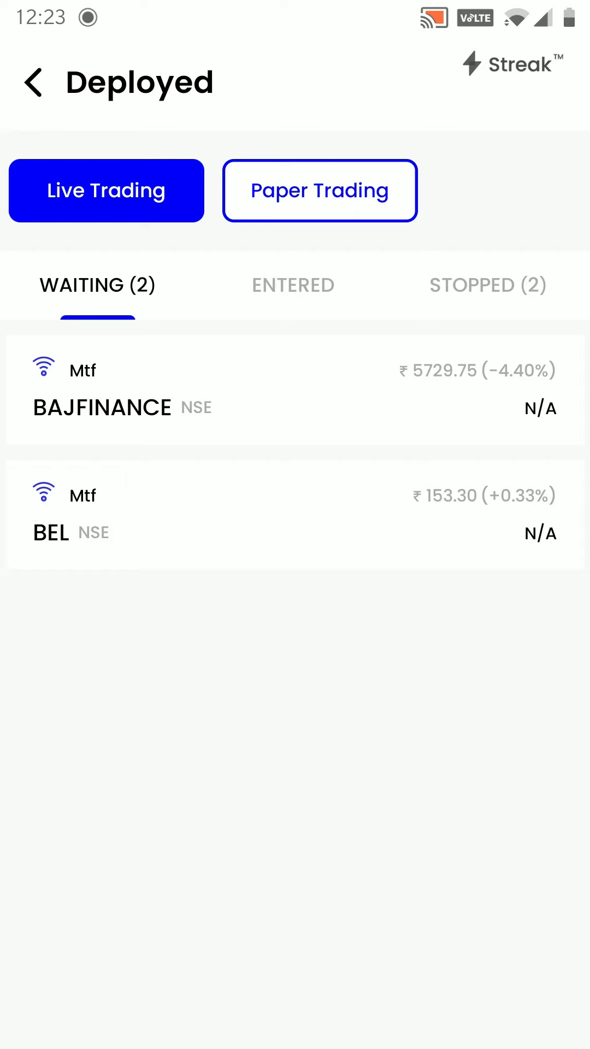